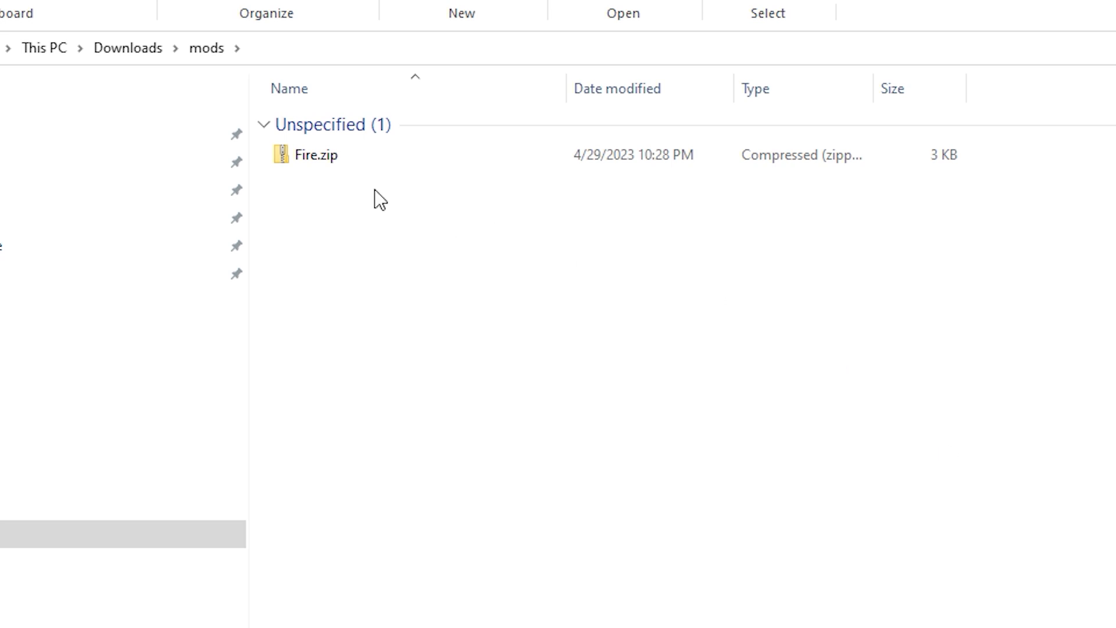
mouse_move(657, 550)
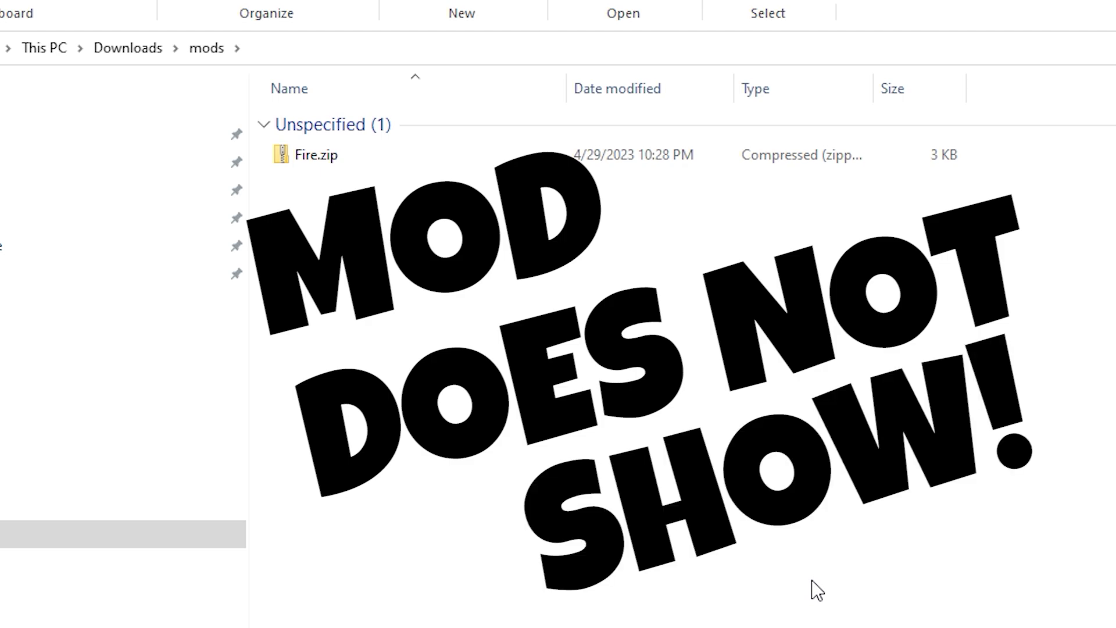
mouse_move(828, 585)
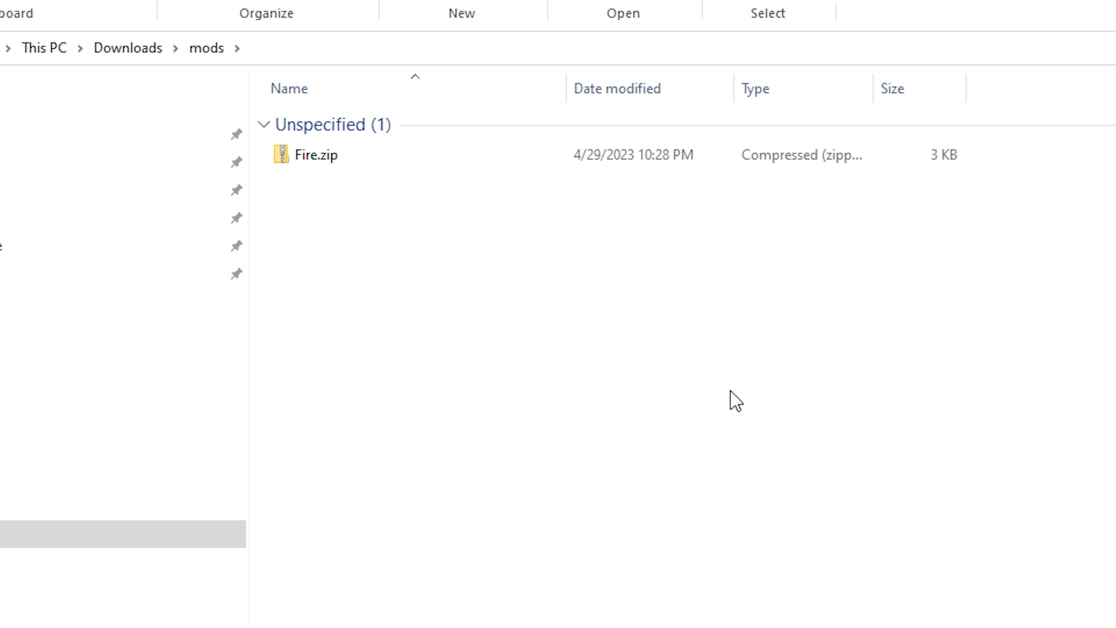
mouse_move(646, 342)
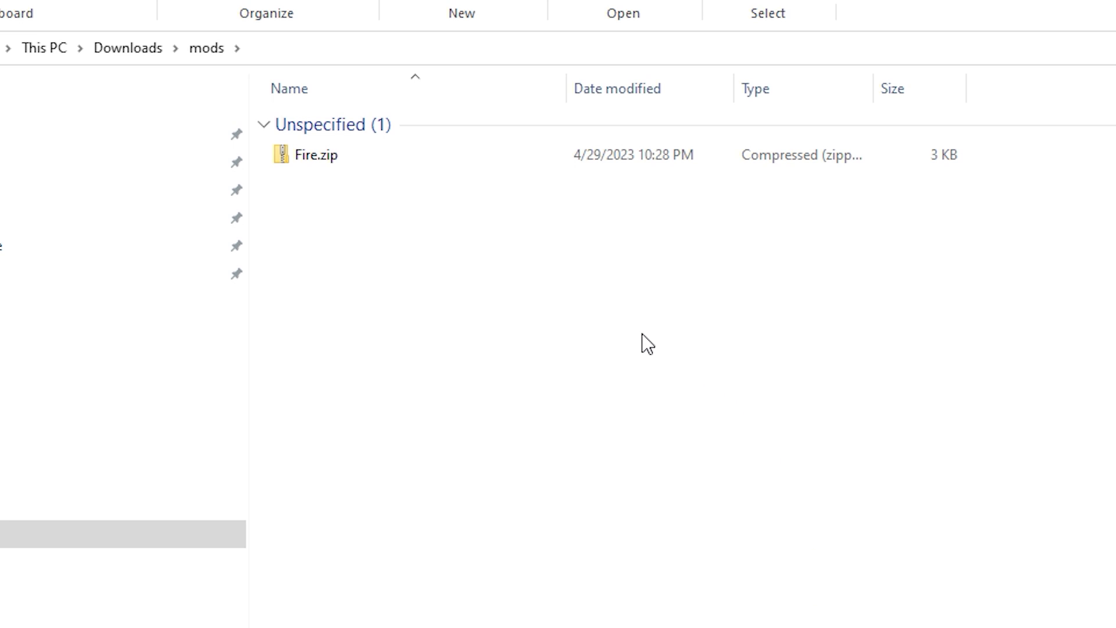
mouse_move(343, 178)
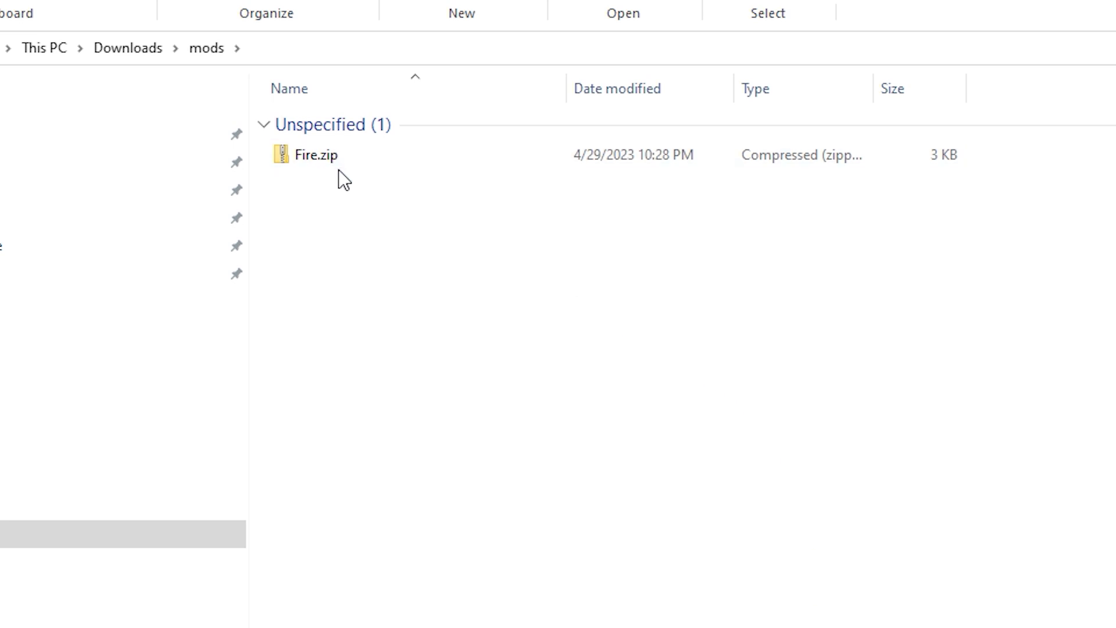
mouse_move(318, 228)
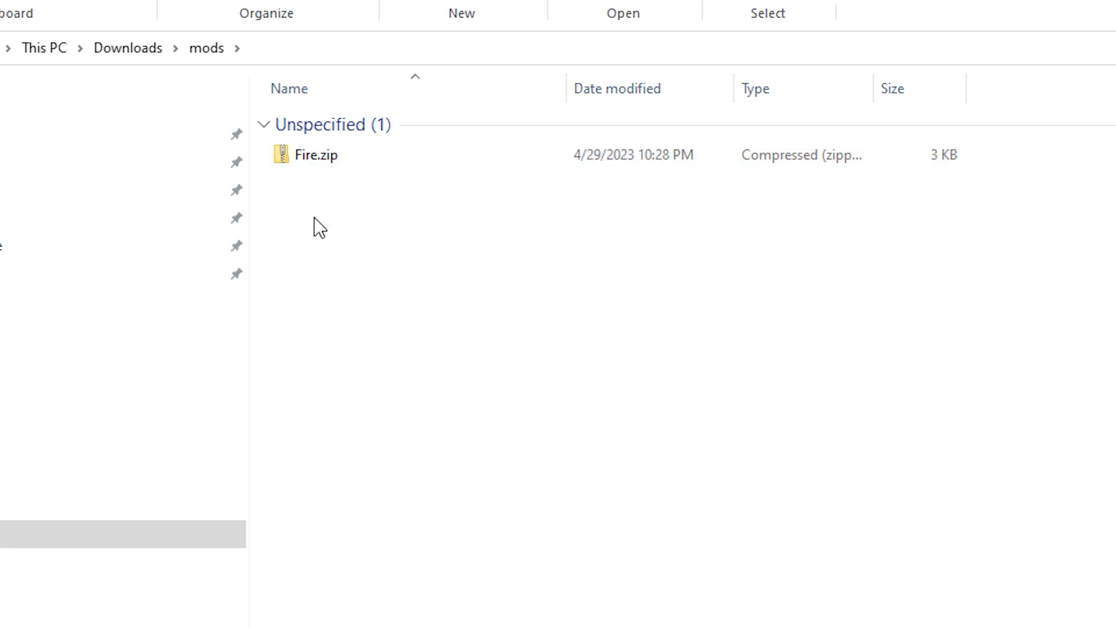
mouse_move(424, 300)
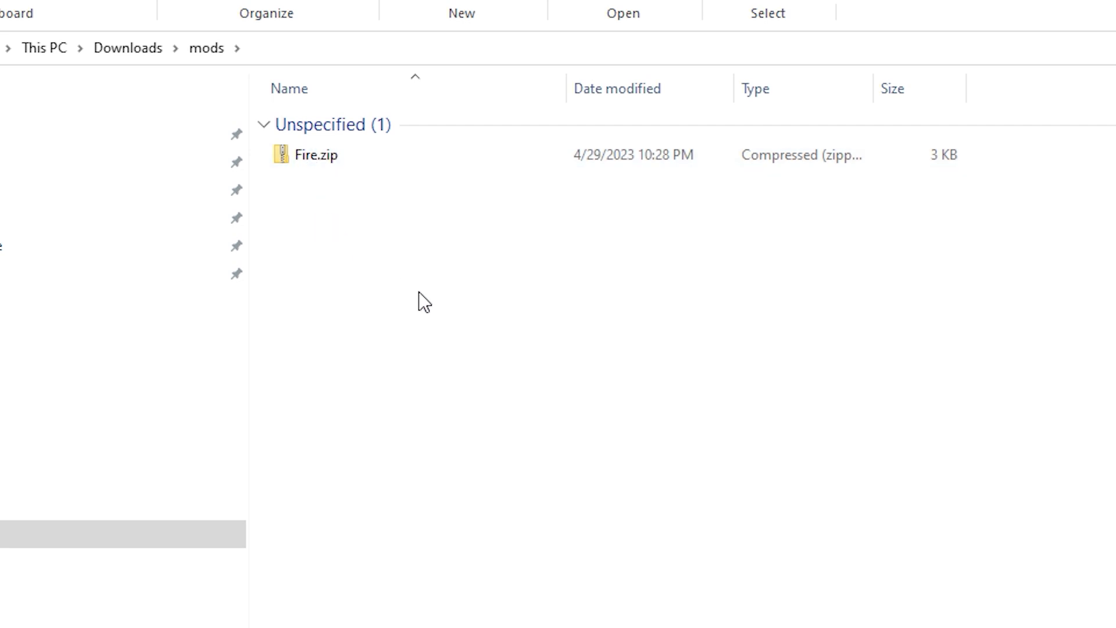
mouse_move(387, 228)
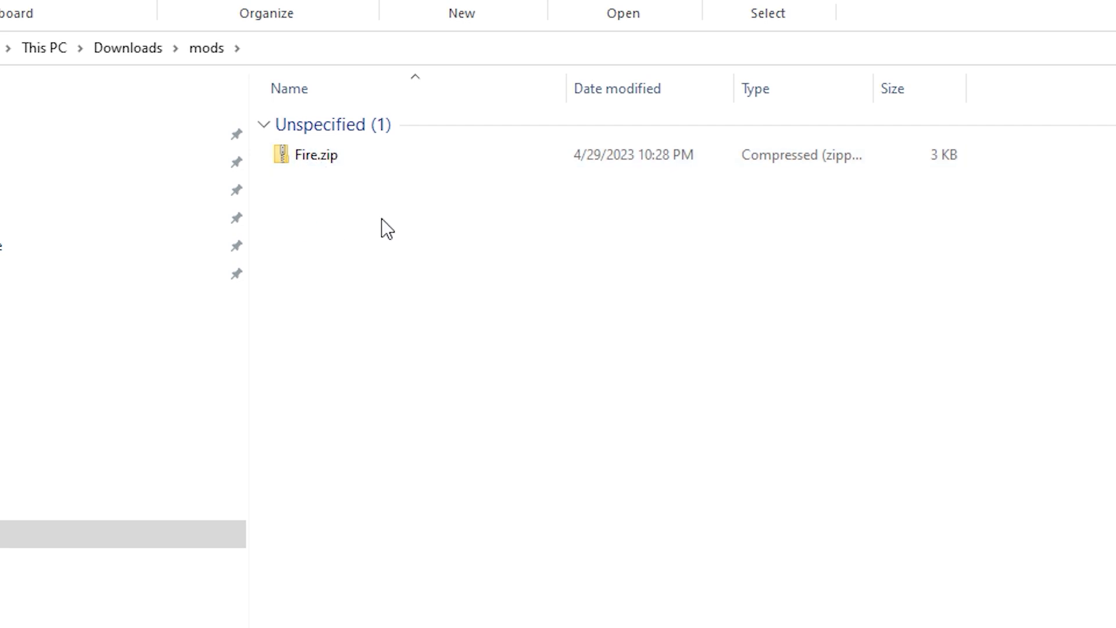
mouse_move(415, 280)
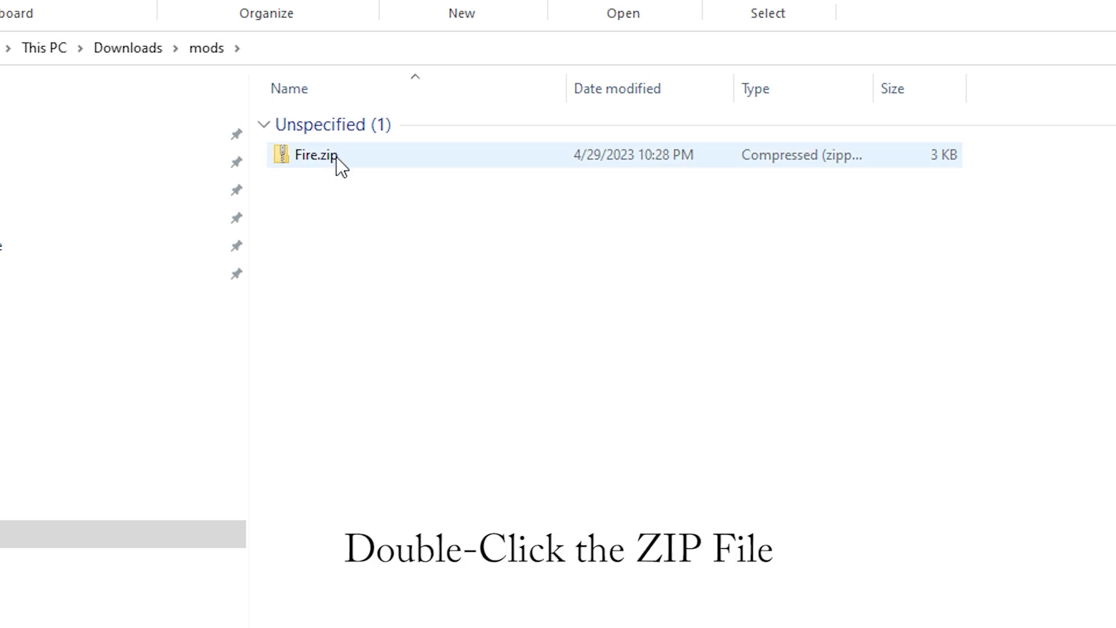
Open Fire.zip's Vehicles folder and copy the Fire mod folder.
double_click(317, 155)
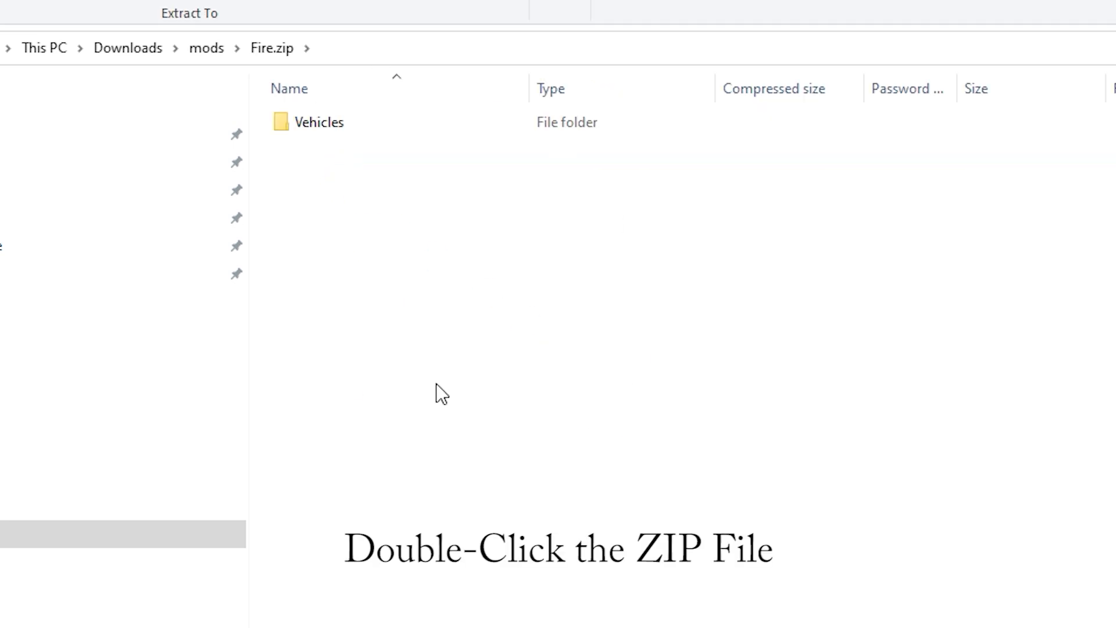
left_click(319, 121)
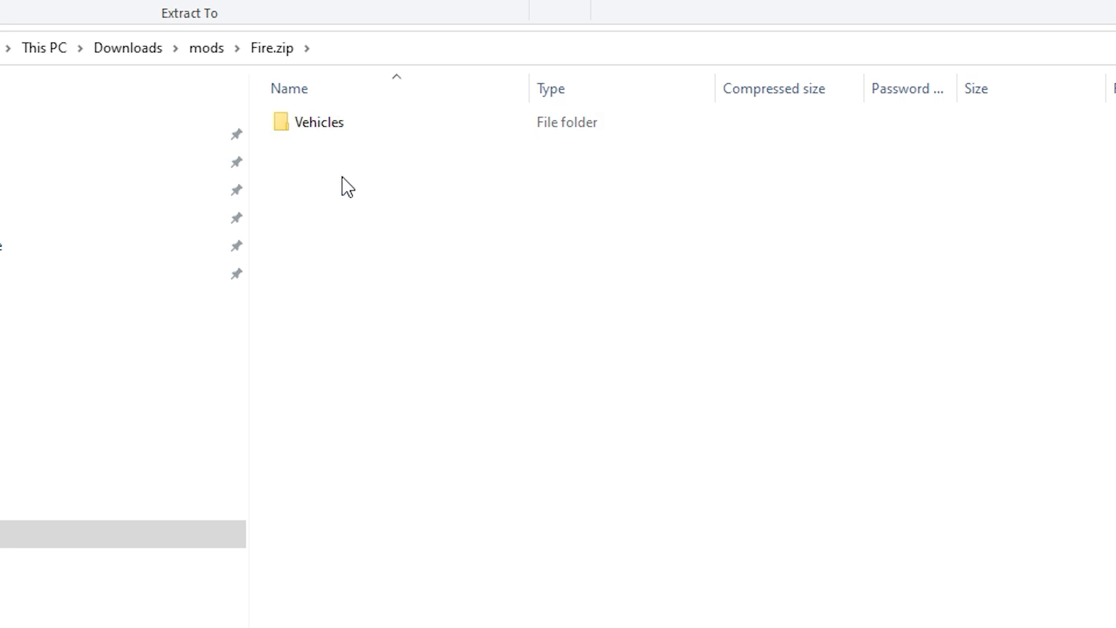
left_click(319, 121)
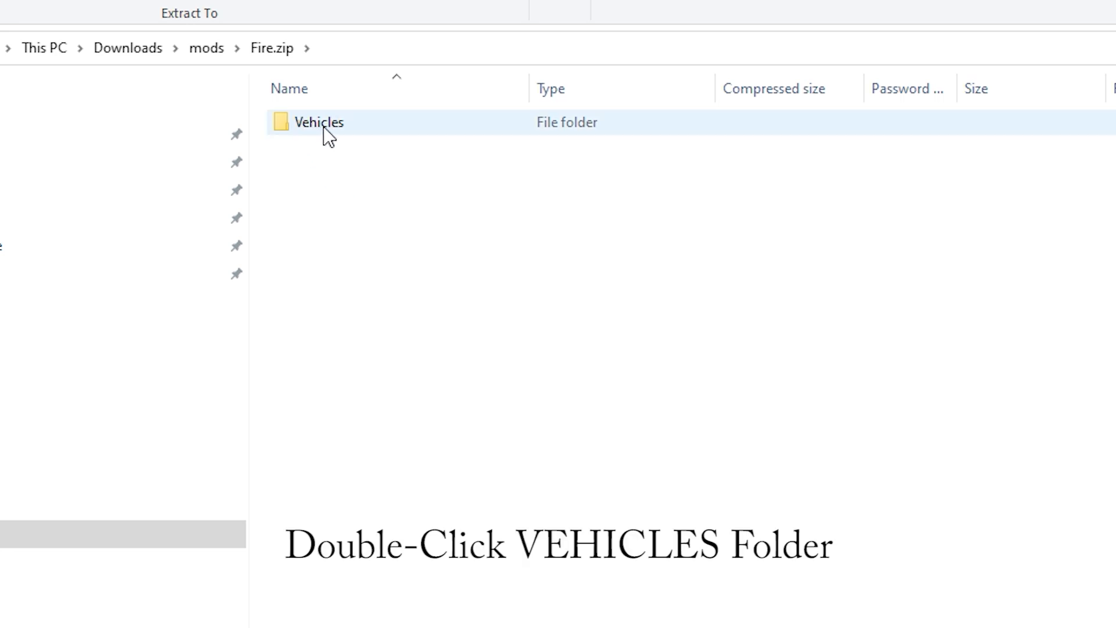
double_click(319, 121)
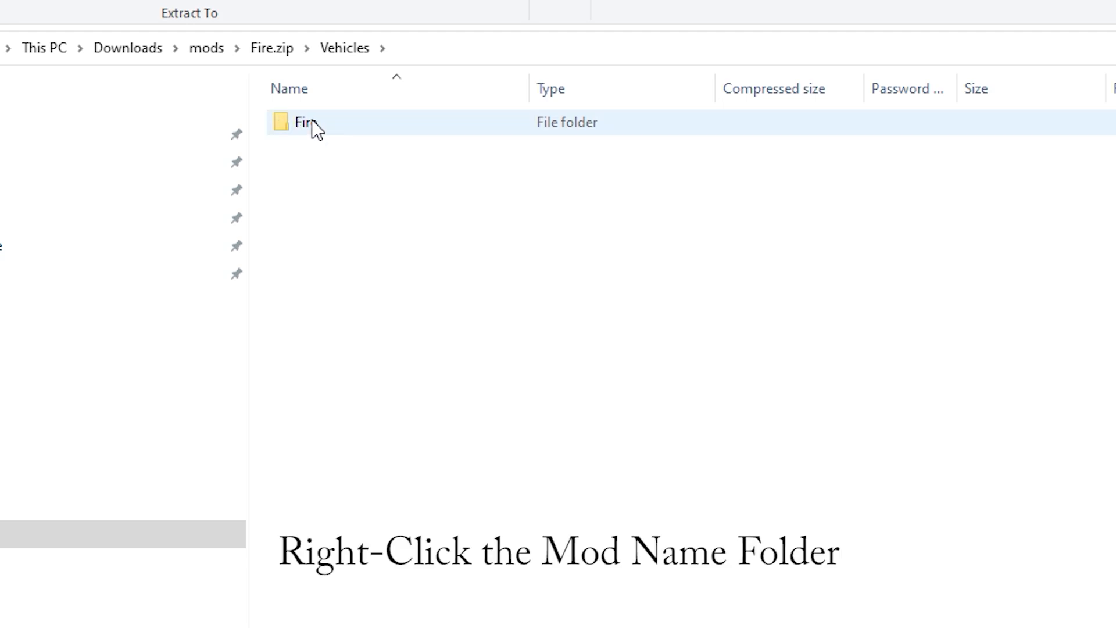
right_click(303, 122)
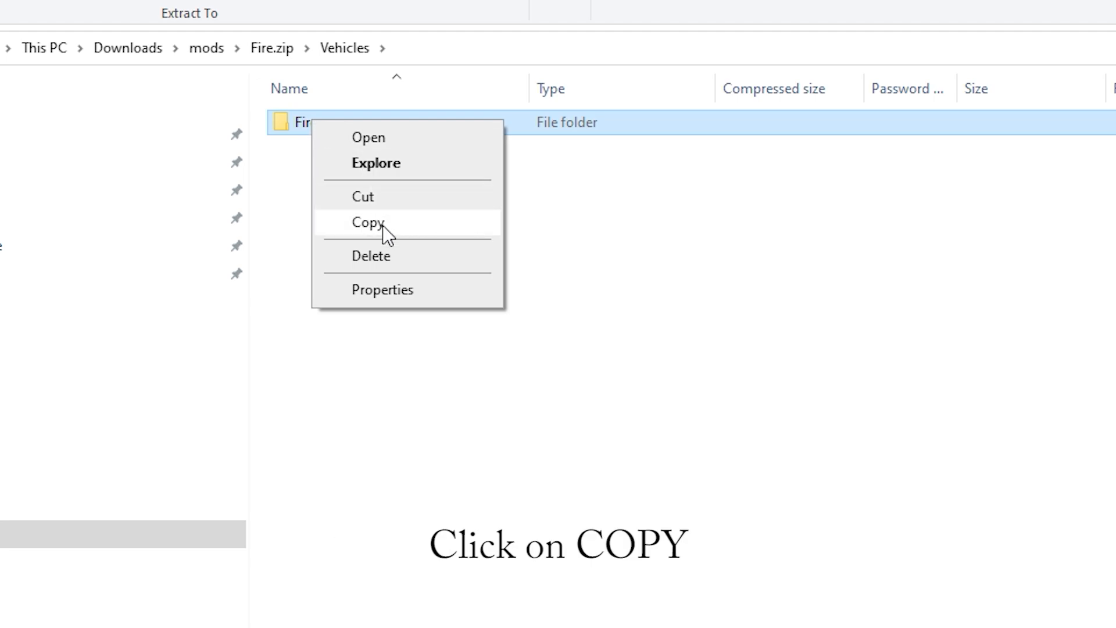
left_click(368, 223)
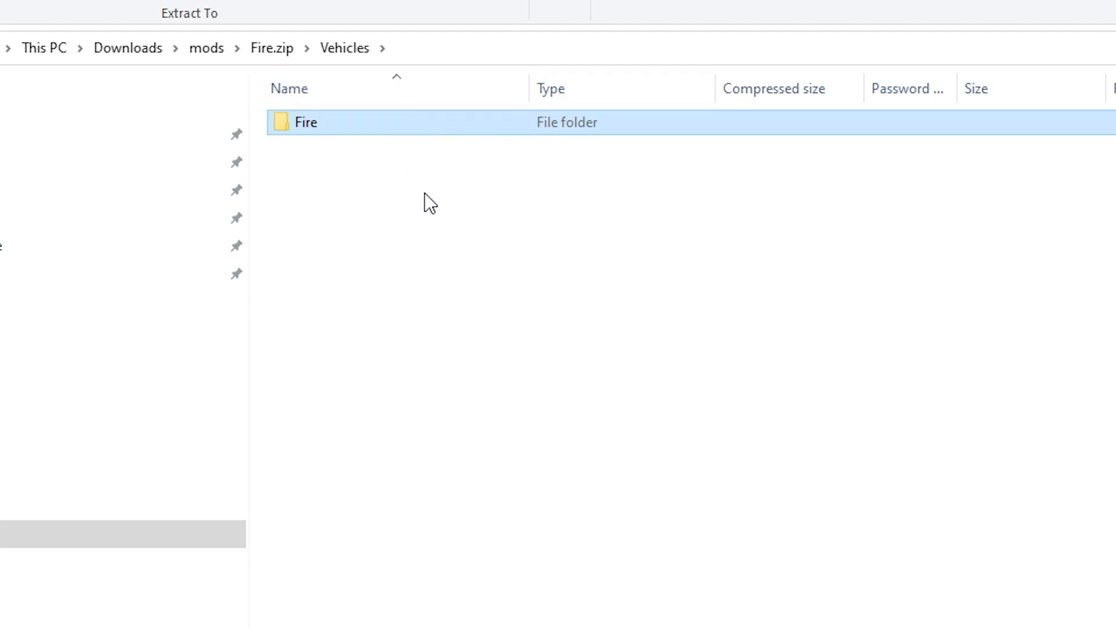
mouse_move(415, 274)
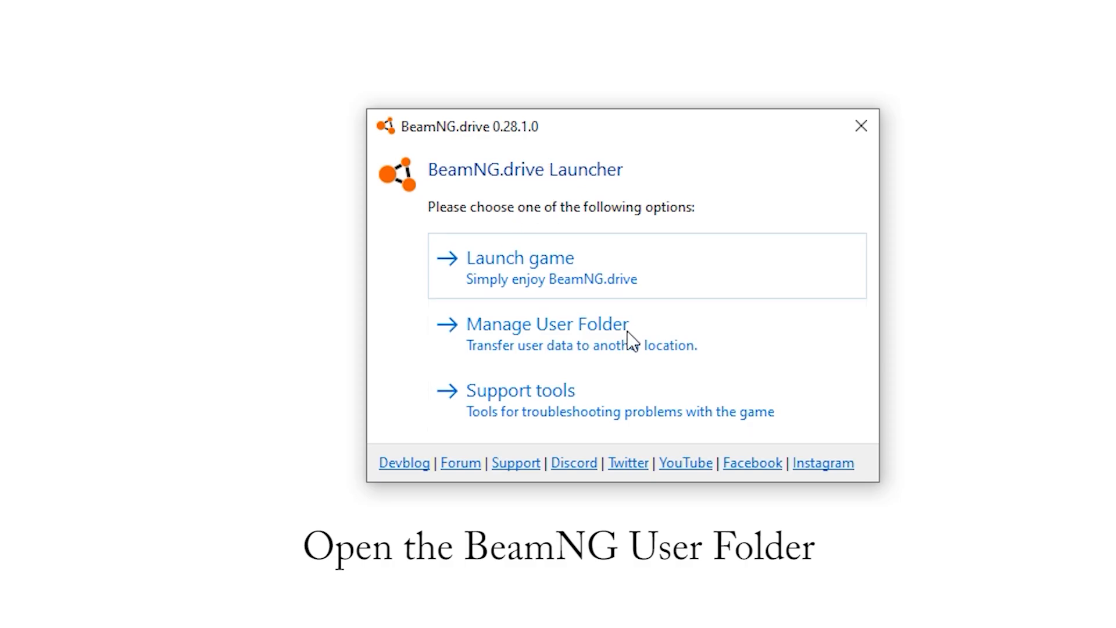
mouse_move(574, 346)
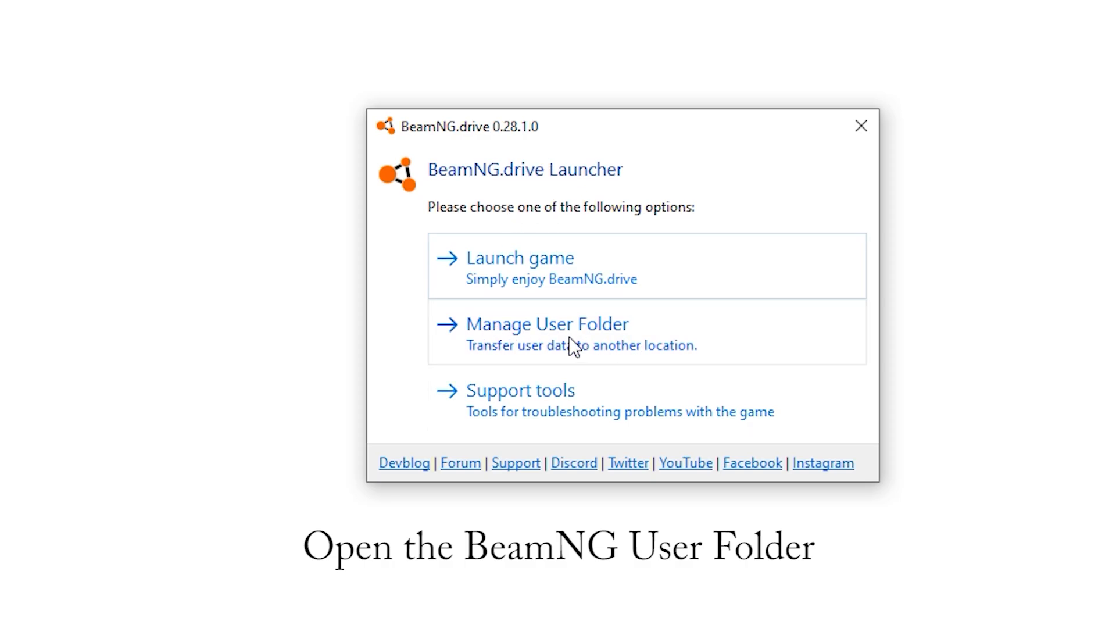
Open the BeamNG.drive 0.28 user folder in File Explorer from the launcher's Manage User Folder.
left_click(547, 324)
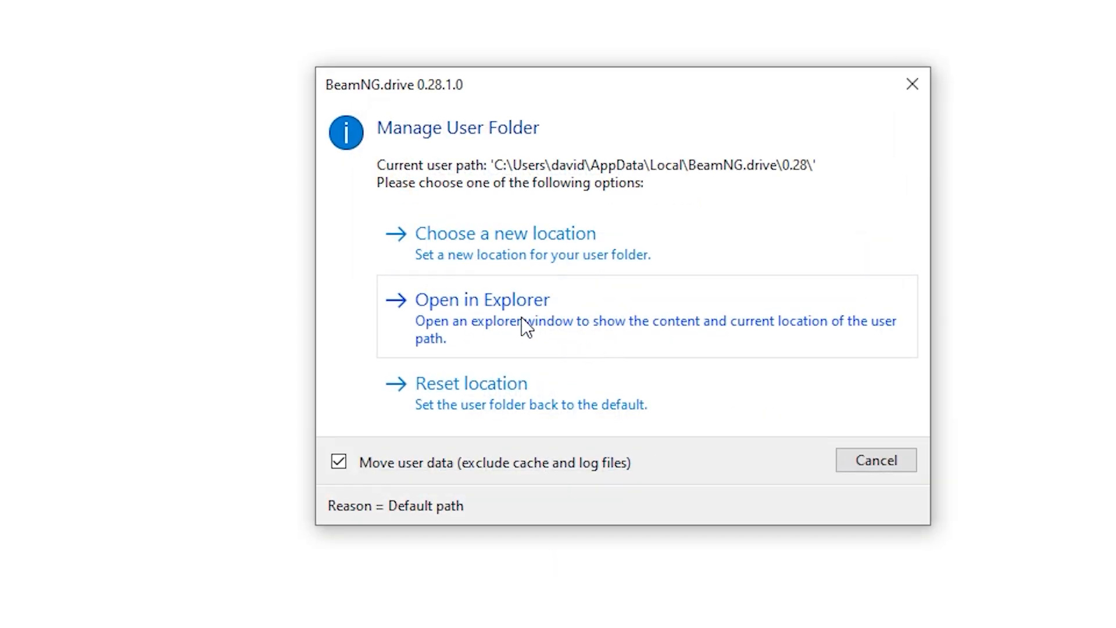
left_click(482, 299)
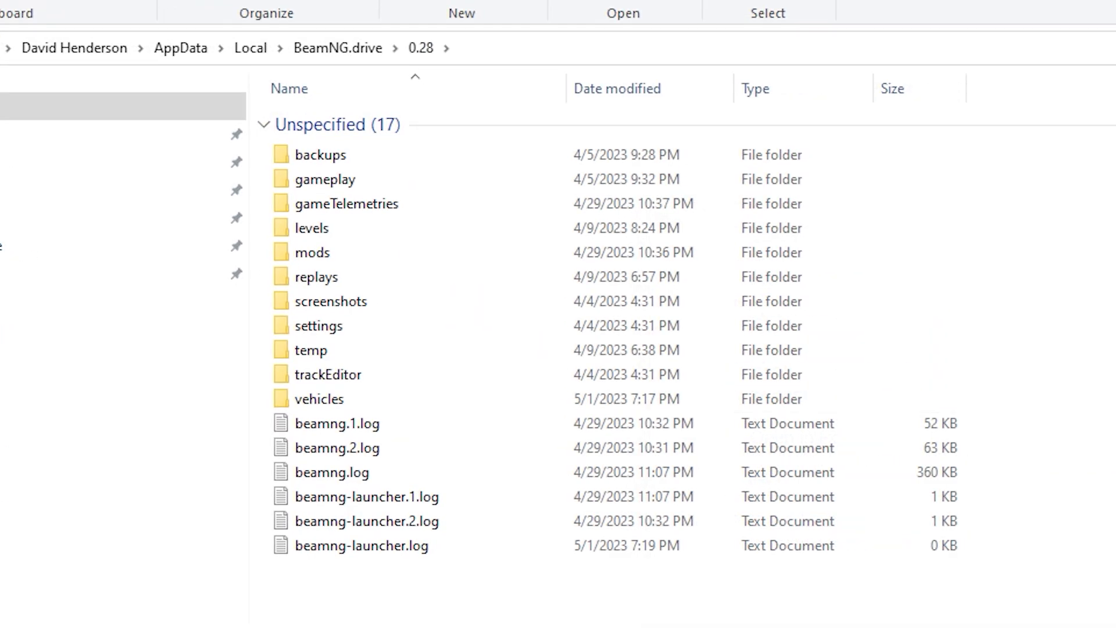
Paste the Fire folder into the user folder's vehicles folder and select it.
left_click(316, 277)
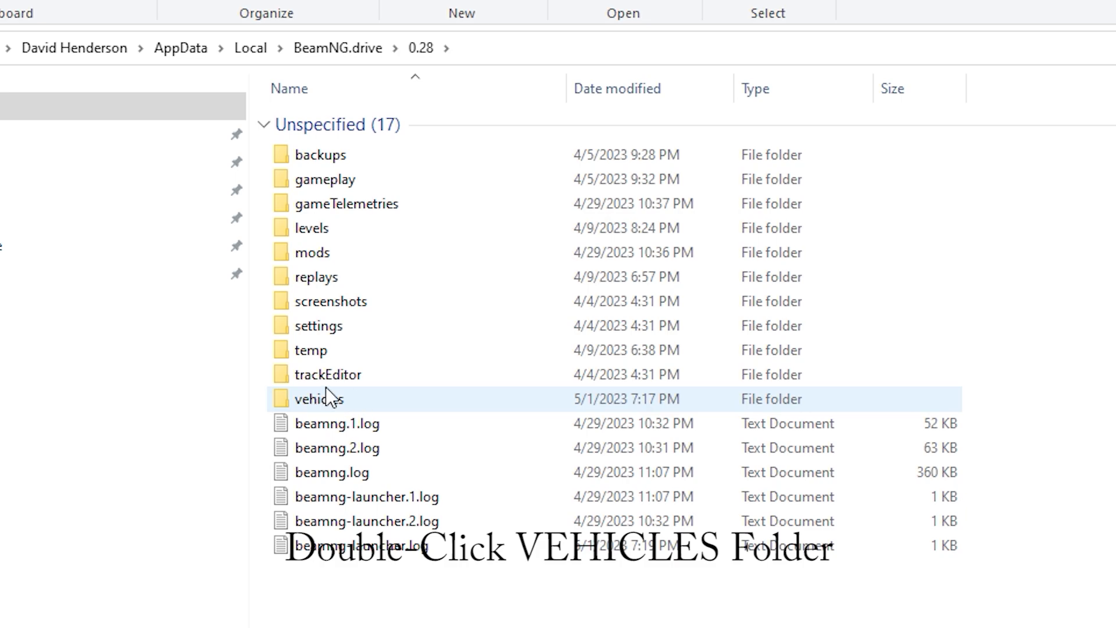
mouse_move(348, 403)
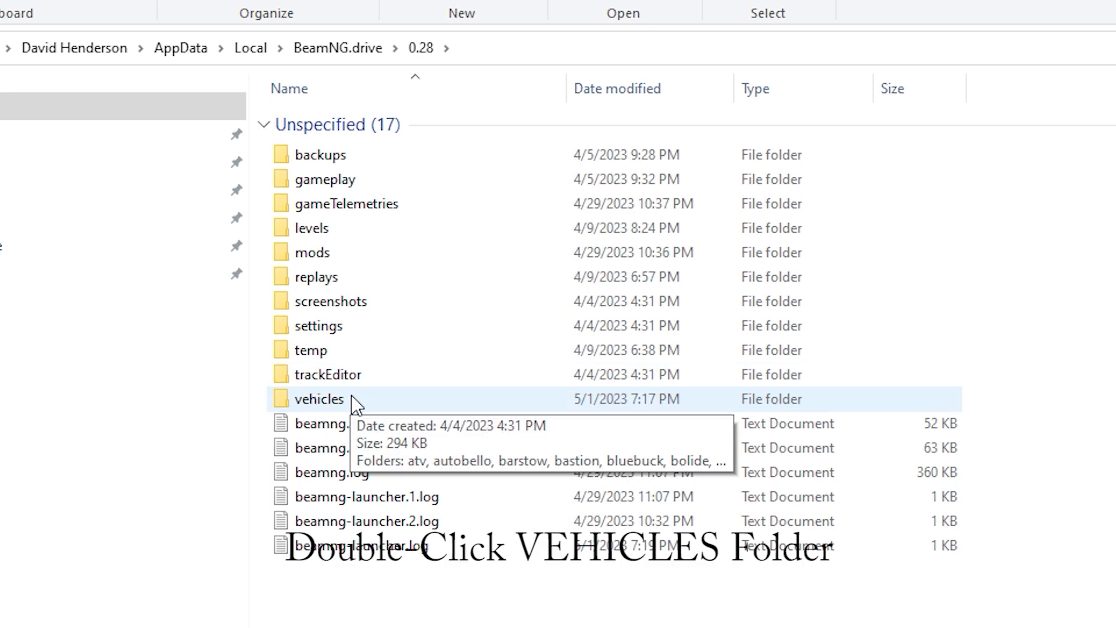
double_click(320, 399)
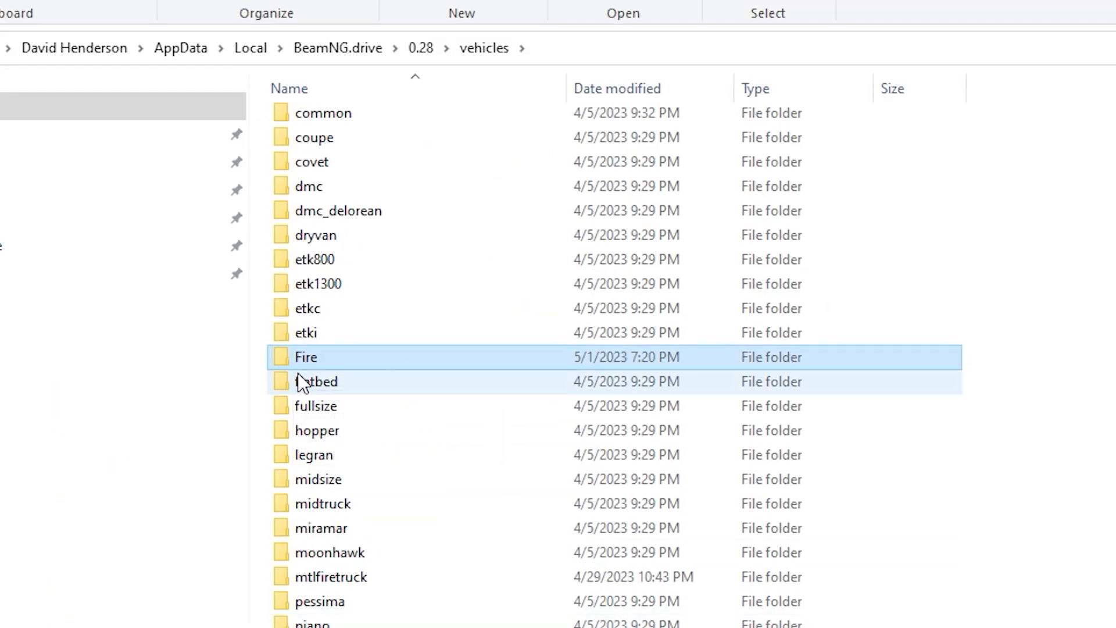
left_click(306, 357)
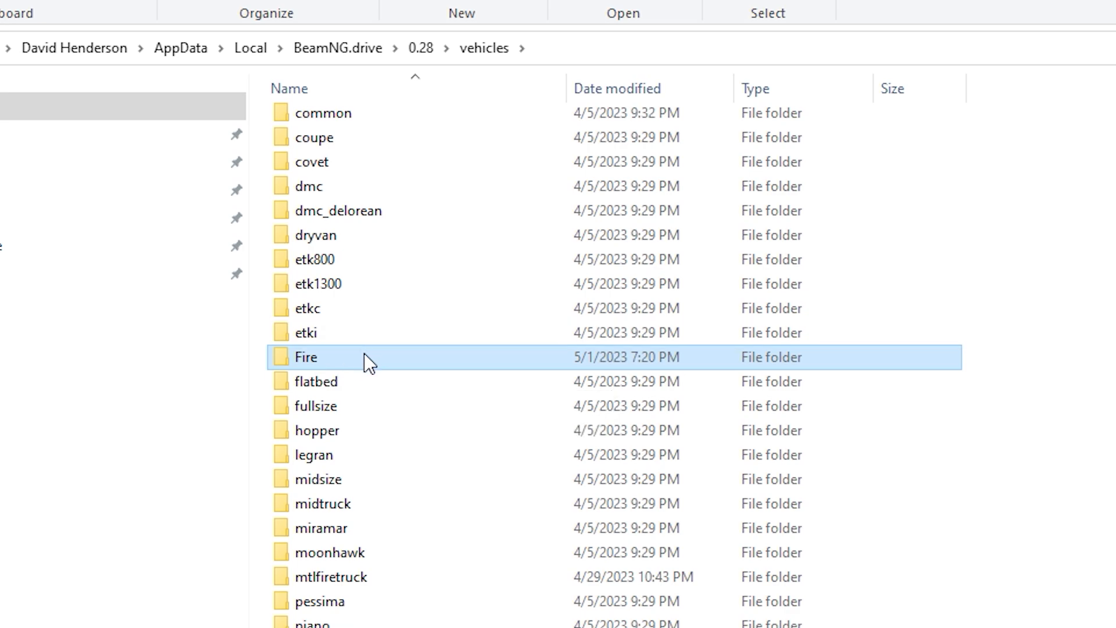
mouse_move(525, 387)
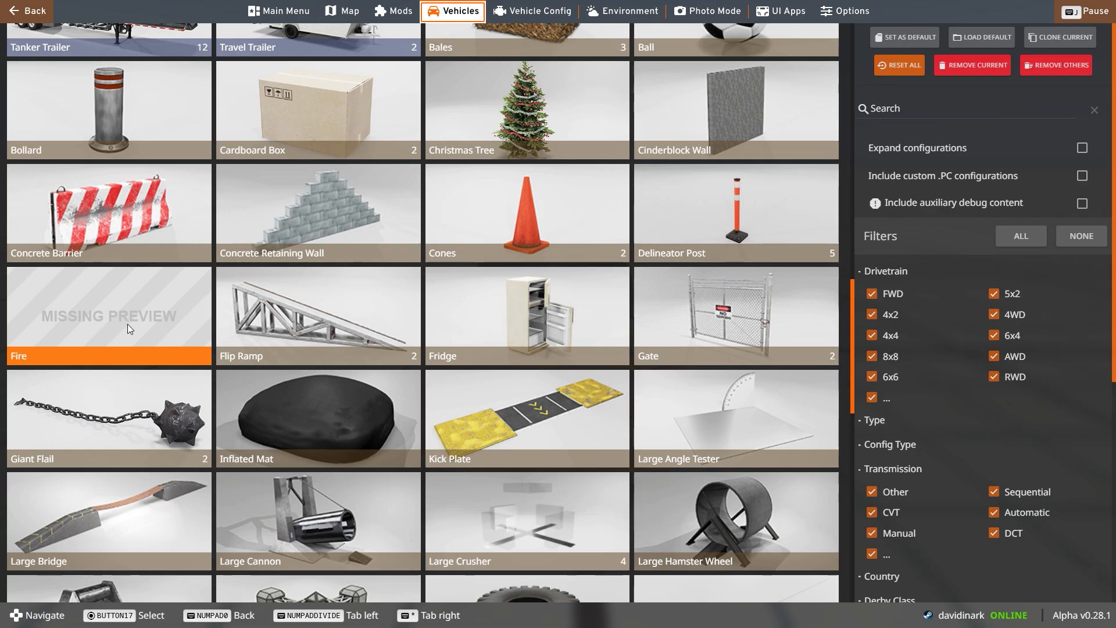
mouse_move(108, 324)
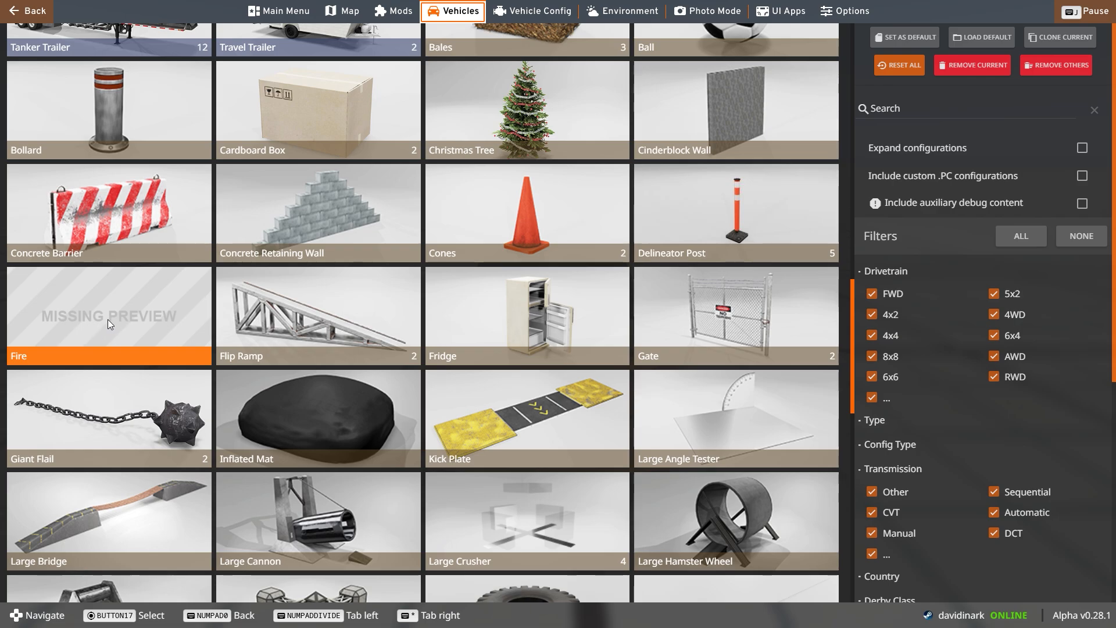
Pick the Fire tile in the Vehicles menu and spawn it as a new vehicle.
left_click(108, 315)
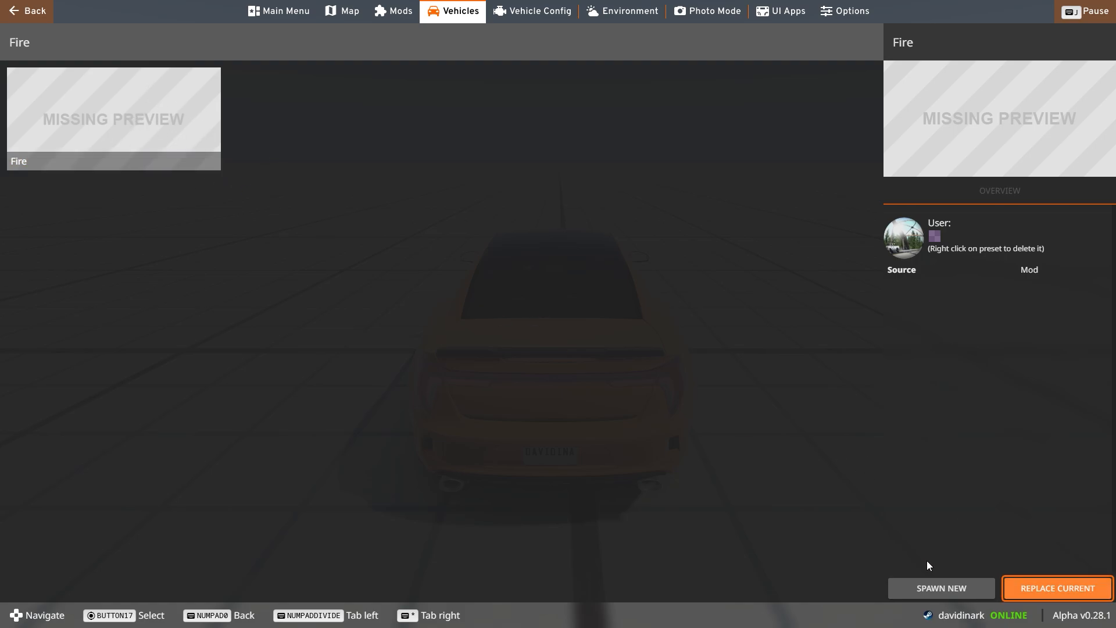
left_click(1056, 588)
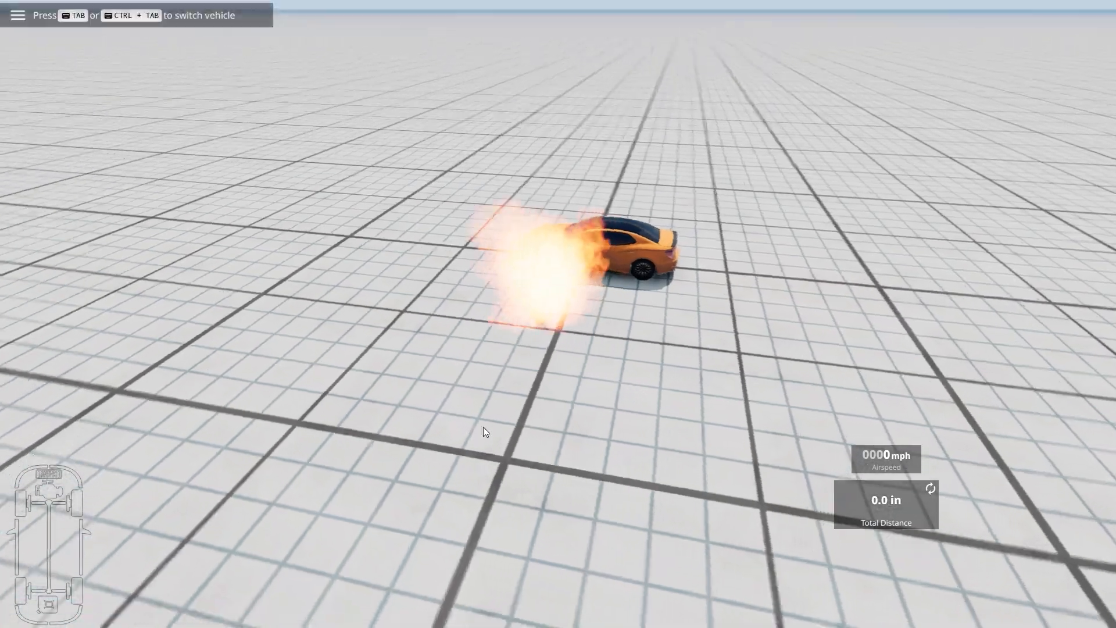